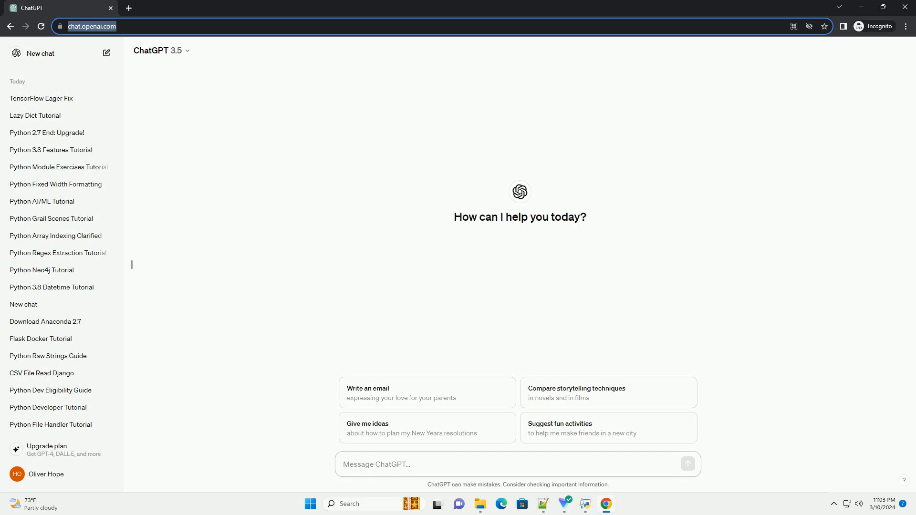
Send a request for a Python 2.7 on Windows 11 install tutorial with code examples.
left_click(517, 465)
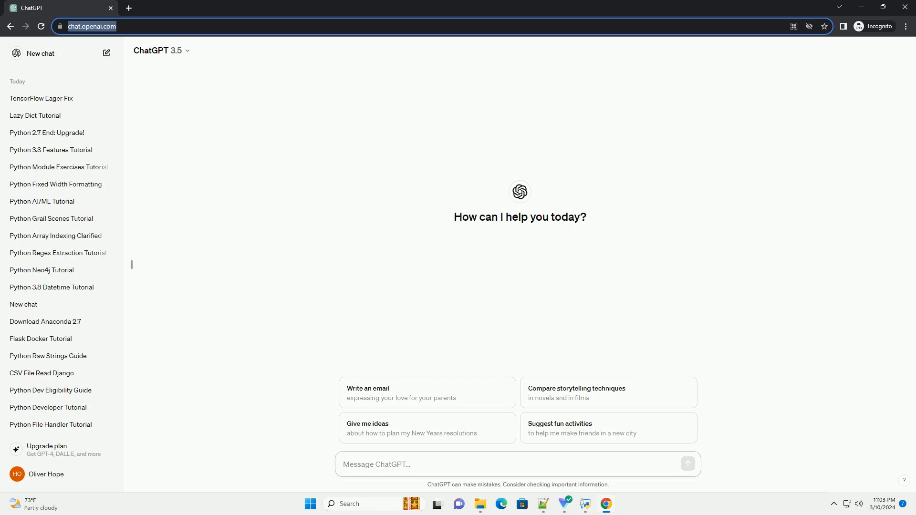
left_click(687, 463)
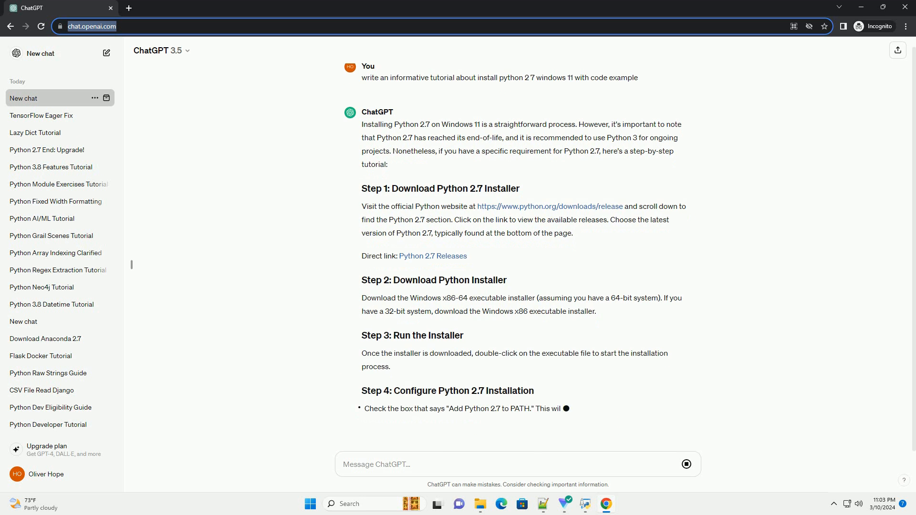
Scroll through the reply to the hello.py example, its 'Hello, Python 2.7!' output and closing note.
scroll("up", 3)
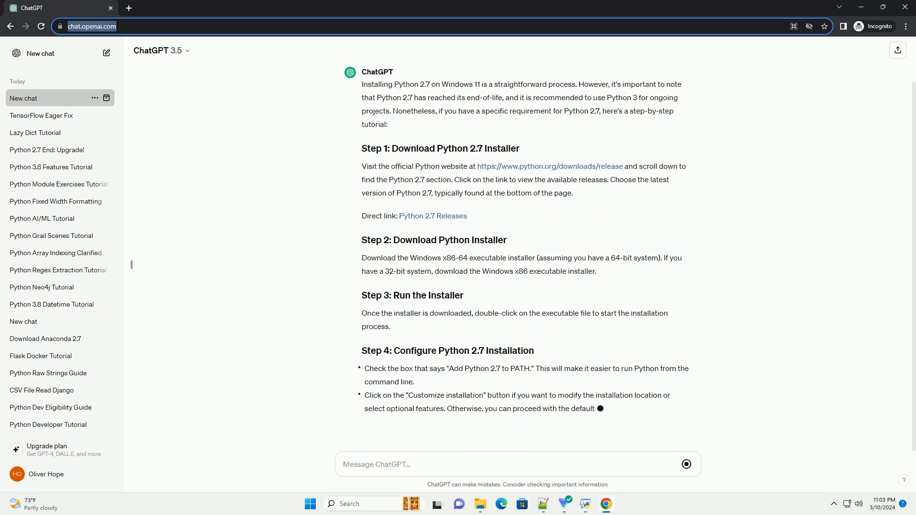
scroll("down", 3)
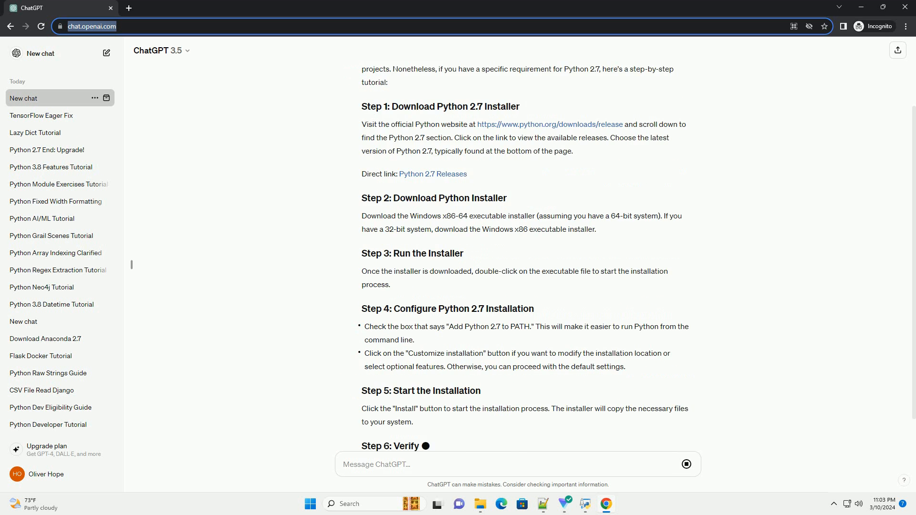
scroll("down", 3)
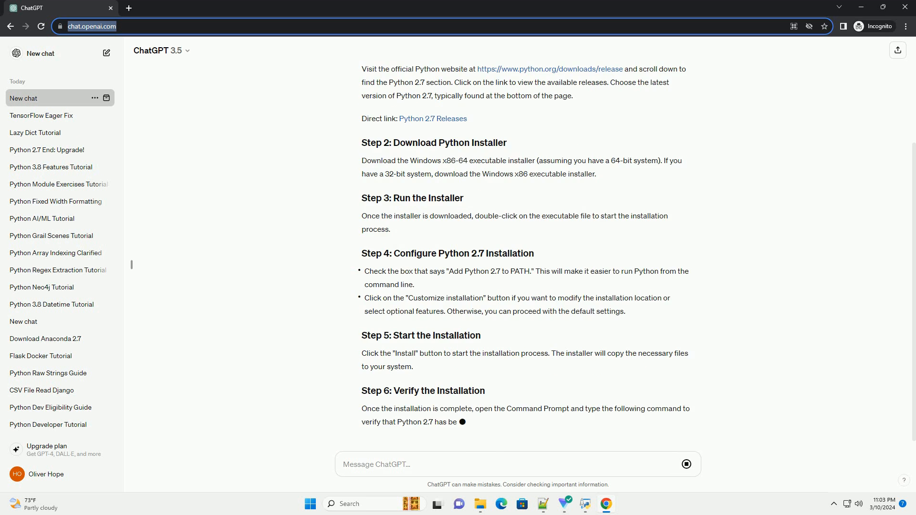
scroll("down", 3)
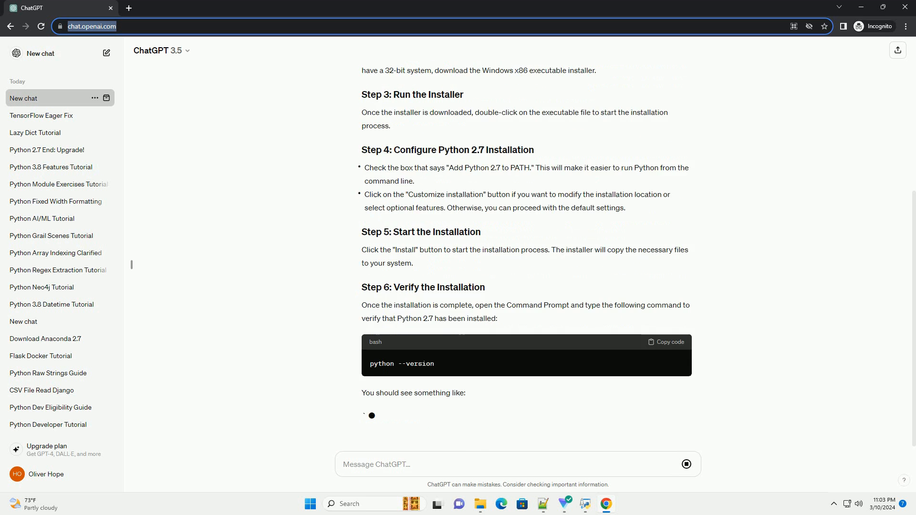
scroll("down", 3)
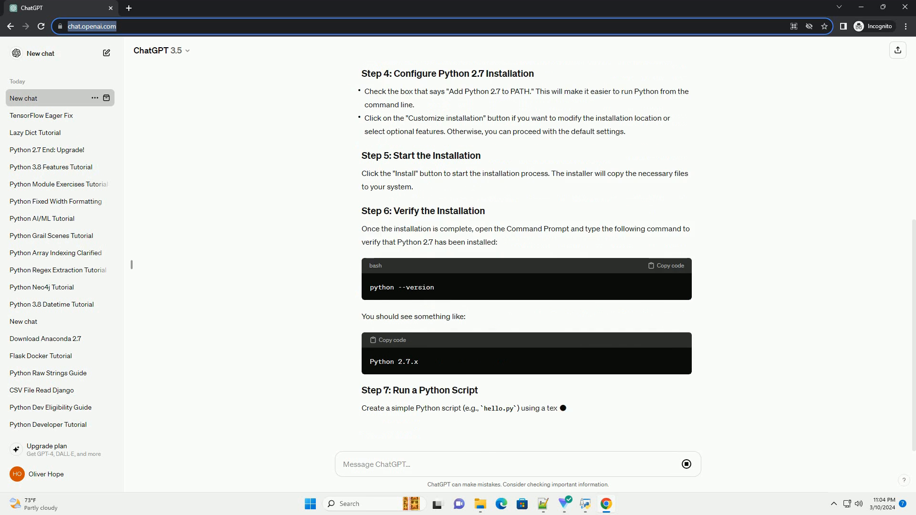
scroll("down", 3)
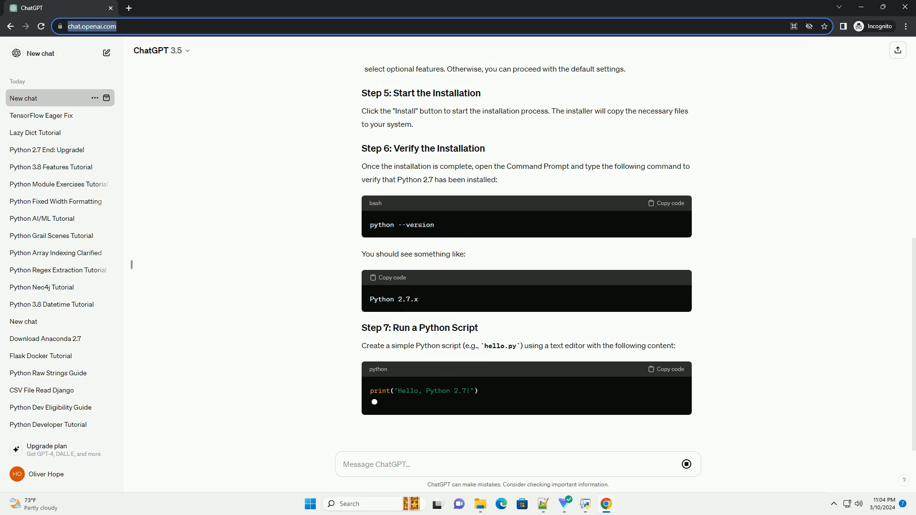
scroll("down", 3)
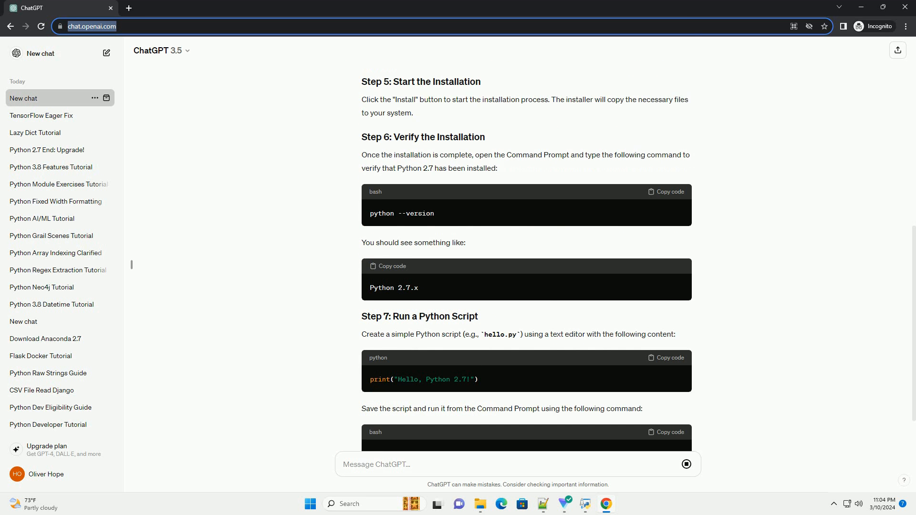
scroll("down", 3)
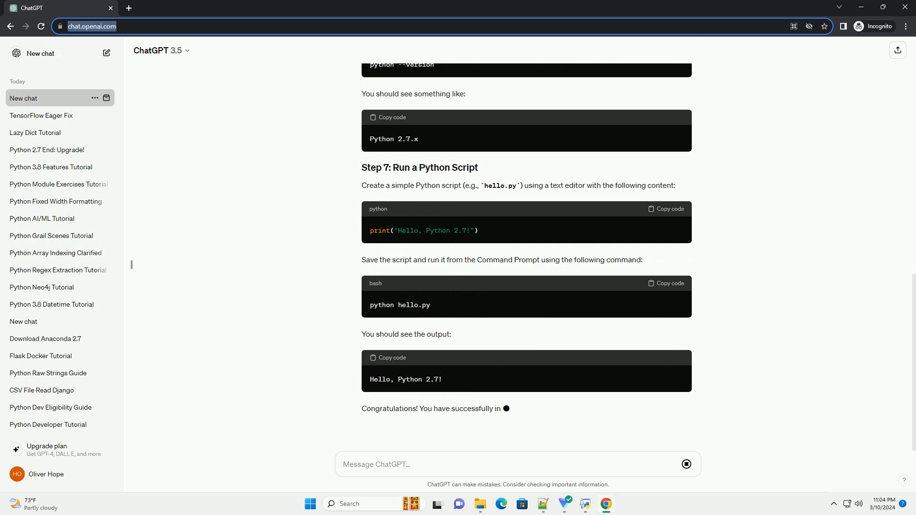
scroll("down", 3)
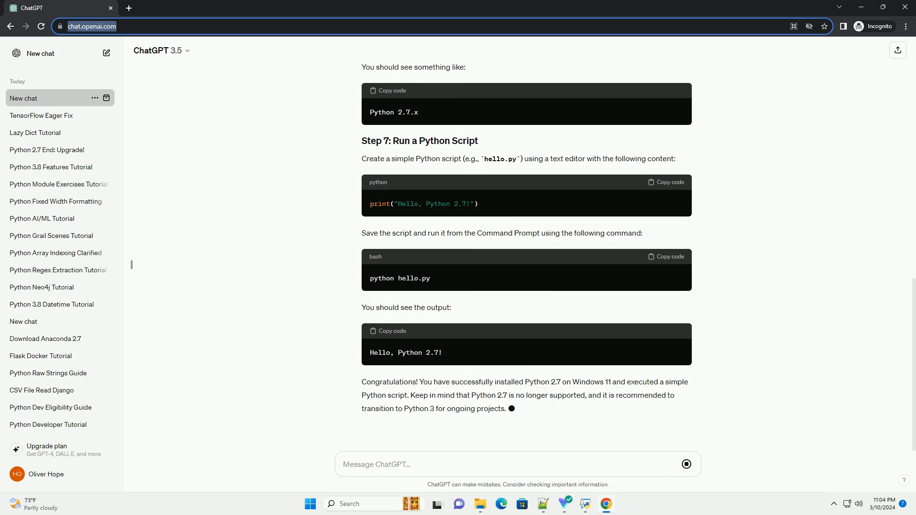
Start renaming the New chat entry in the sidebar history.
double_click(46, 97)
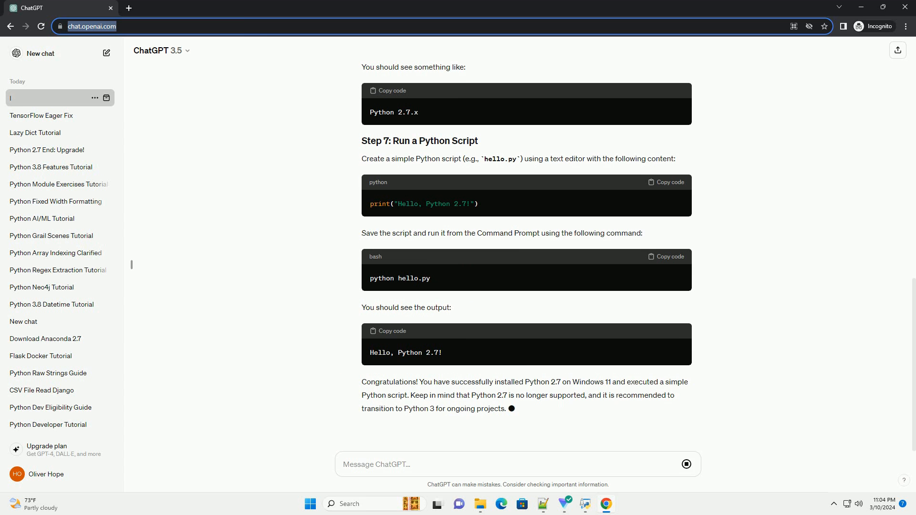